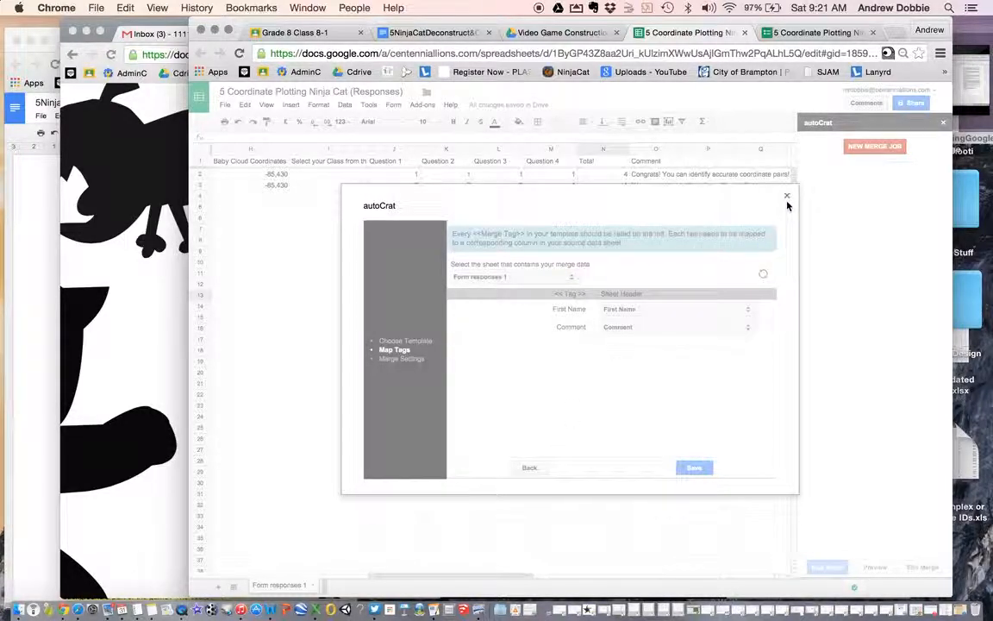
Close the current autoCrat merge setup and start a New Merge Job from the sidebar
left_click(786, 196)
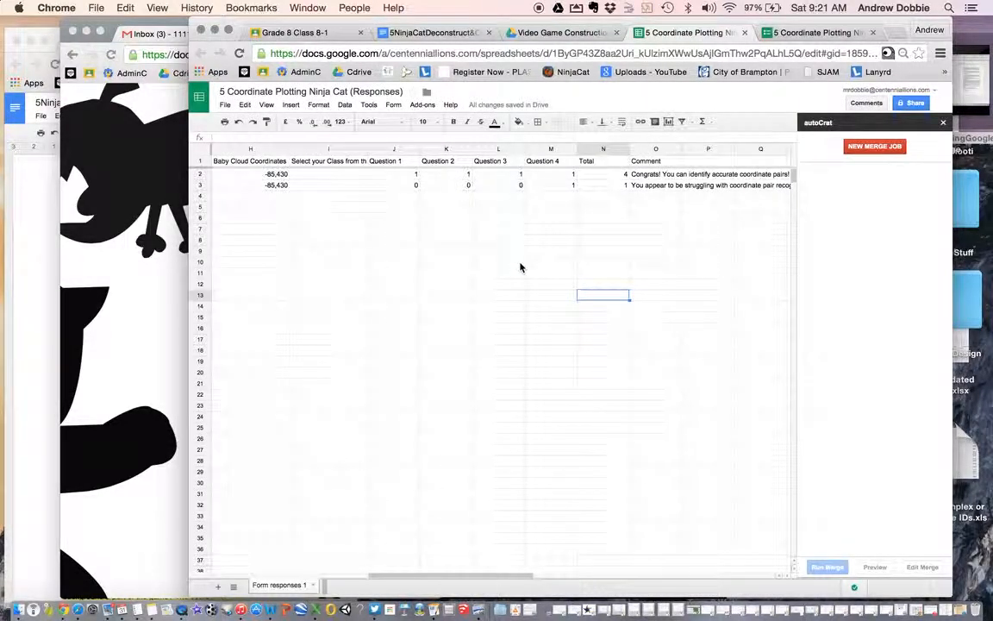
mouse_move(500, 210)
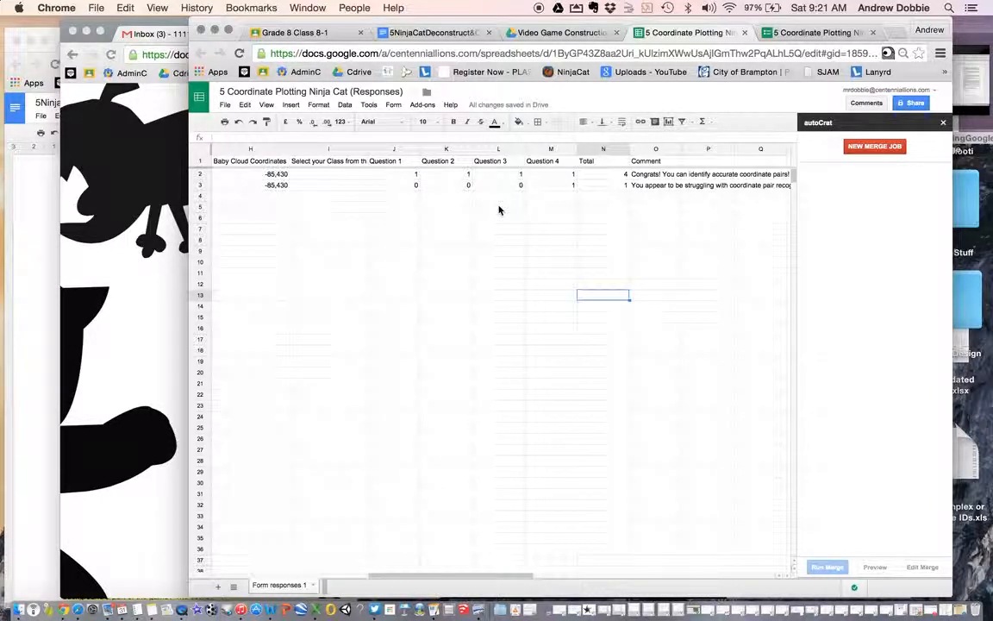
left_click(874, 144)
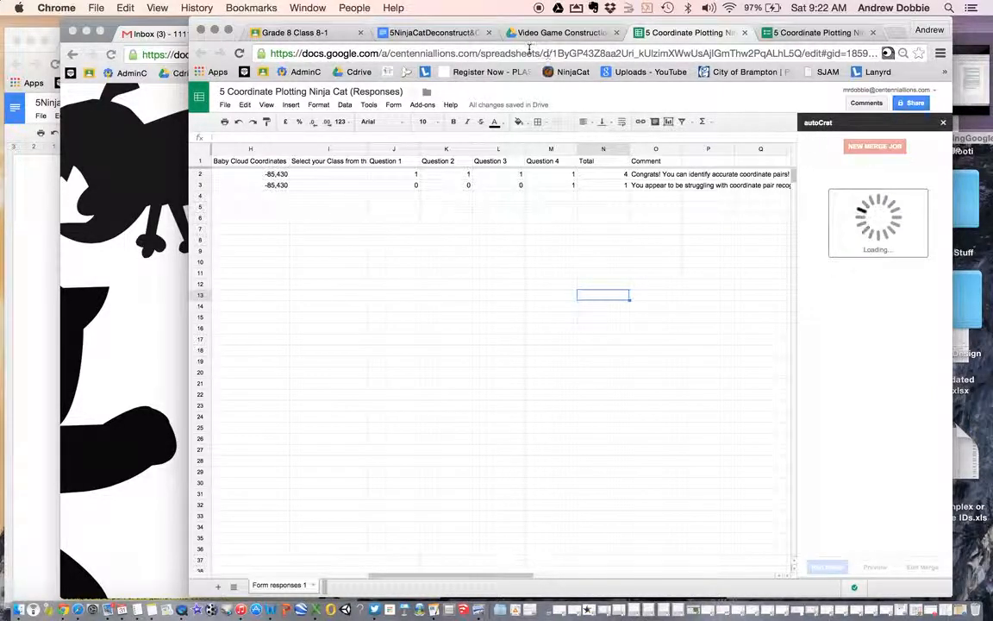
From the Drive class files folder, open the feedback letter template showing First Name and Comment tags
left_click(555, 31)
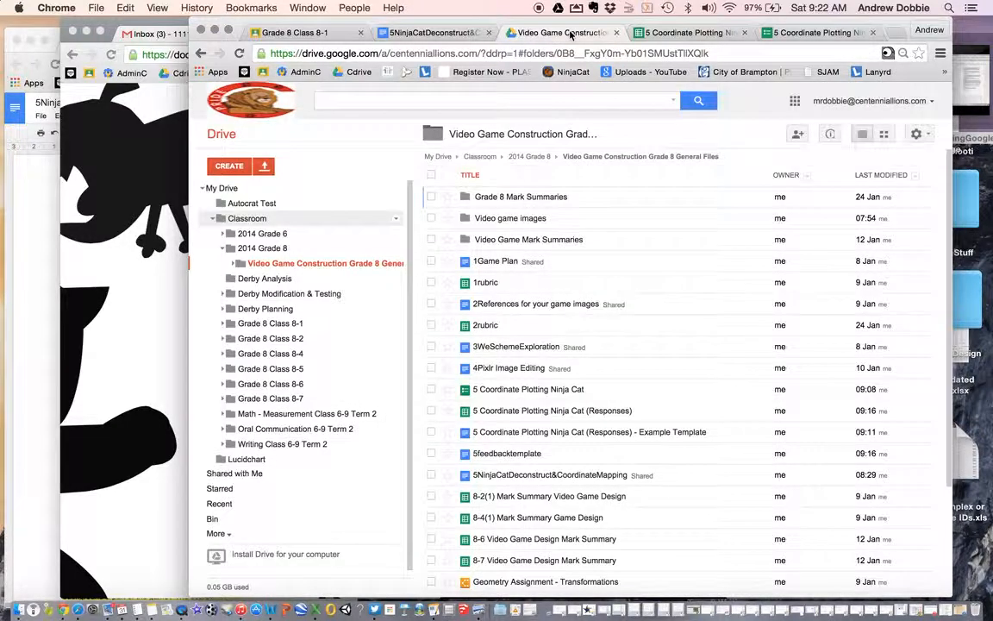
left_click(534, 304)
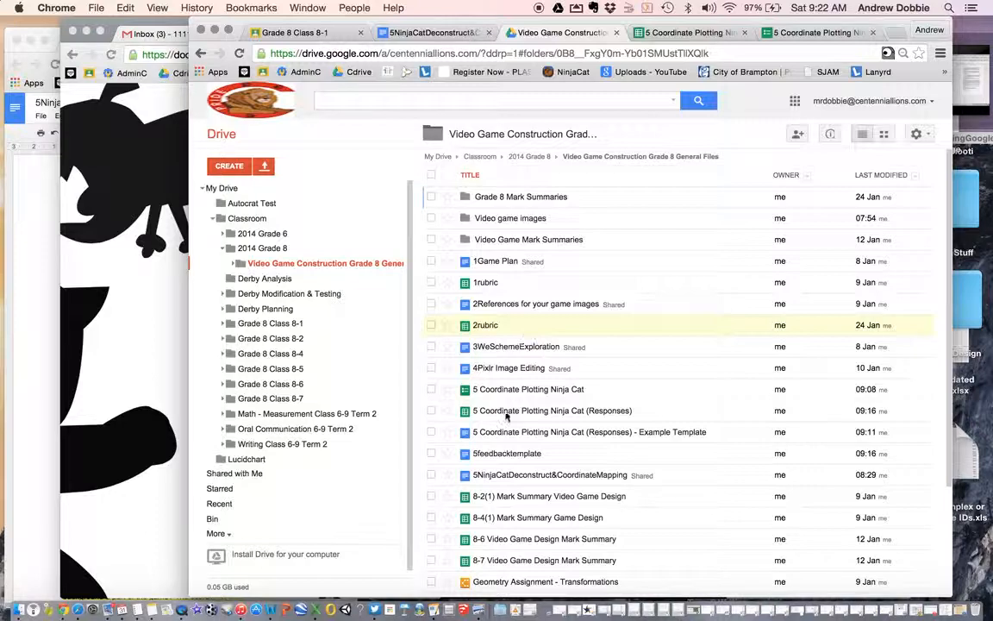
double_click(505, 453)
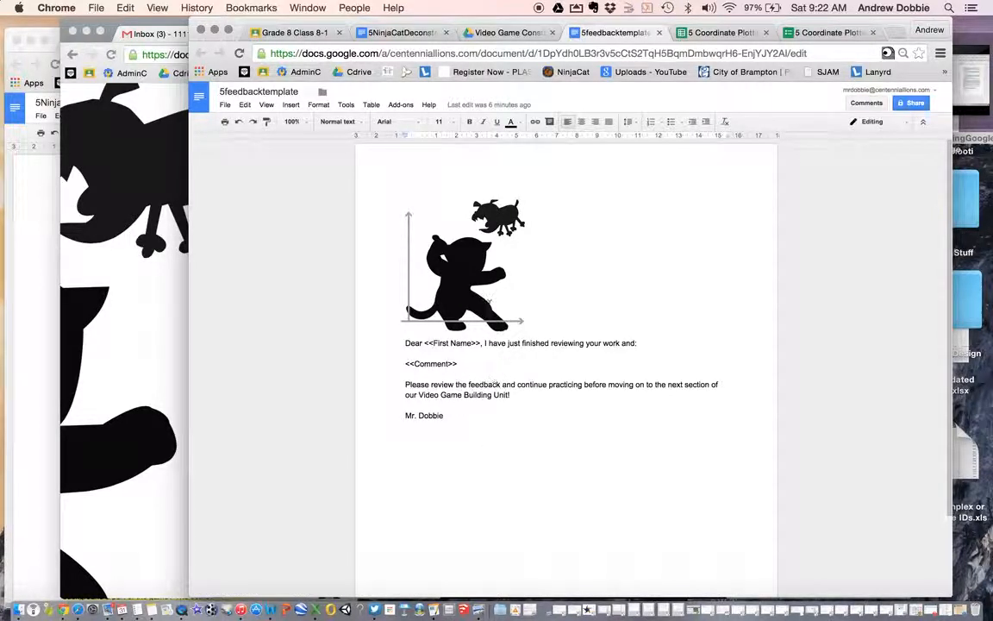
mouse_move(472, 248)
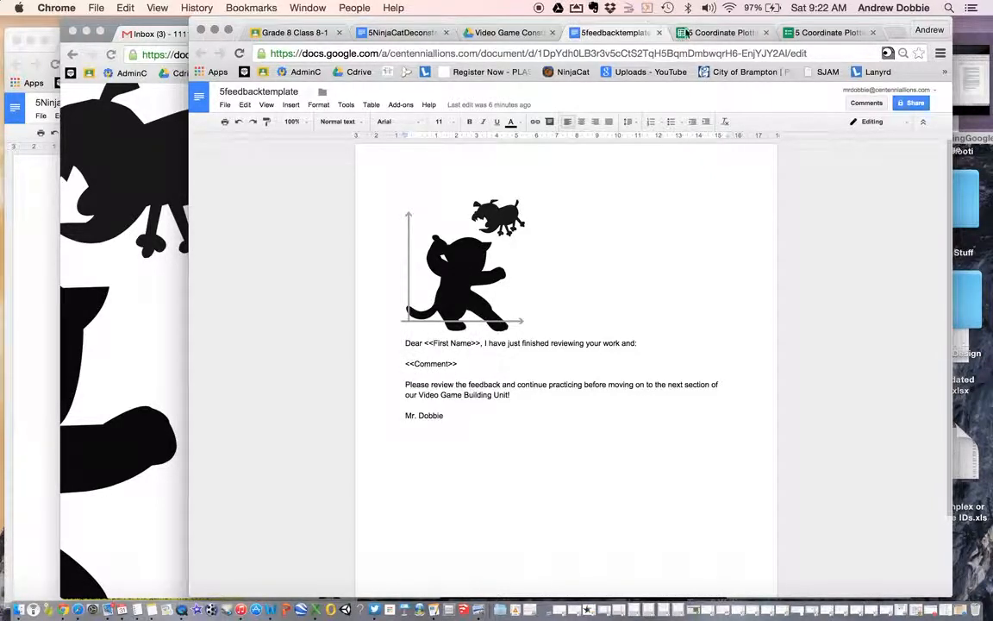
Back in the responses sheet, choose the feedback template document from Drive as the merge template
left_click(728, 31)
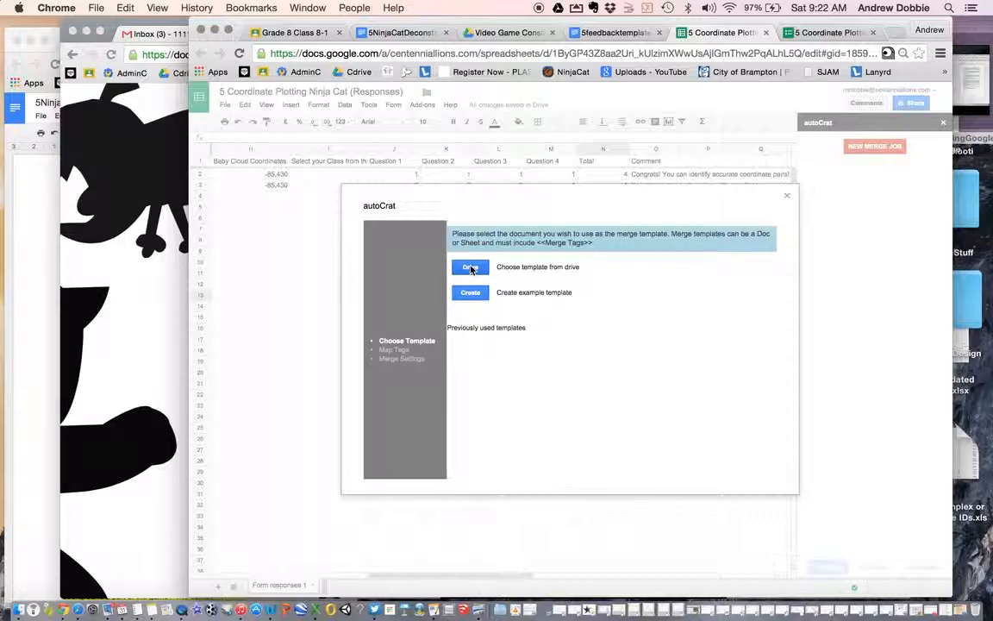
left_click(468, 266)
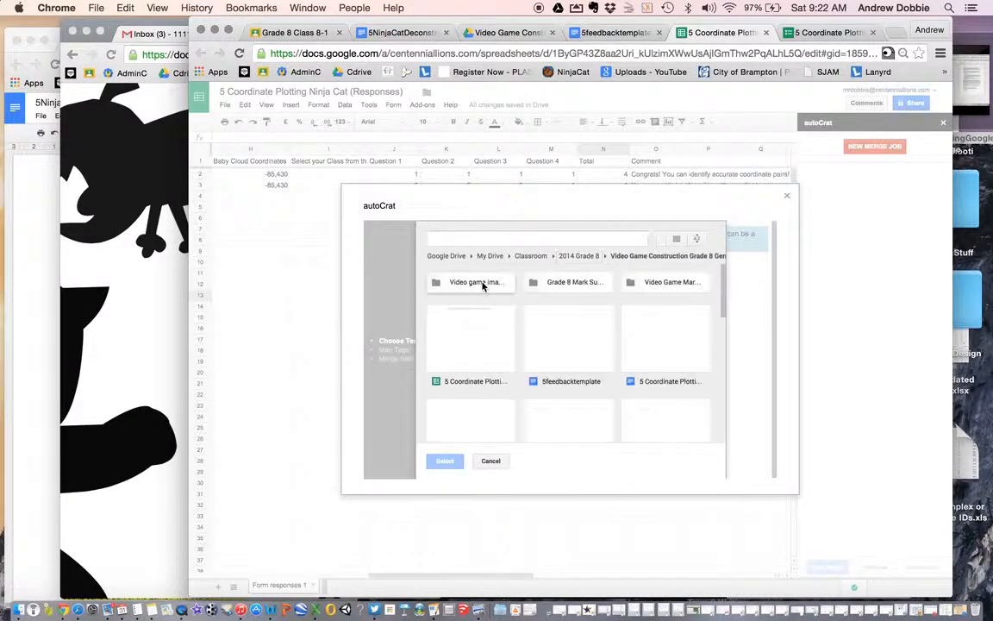
left_click(569, 342)
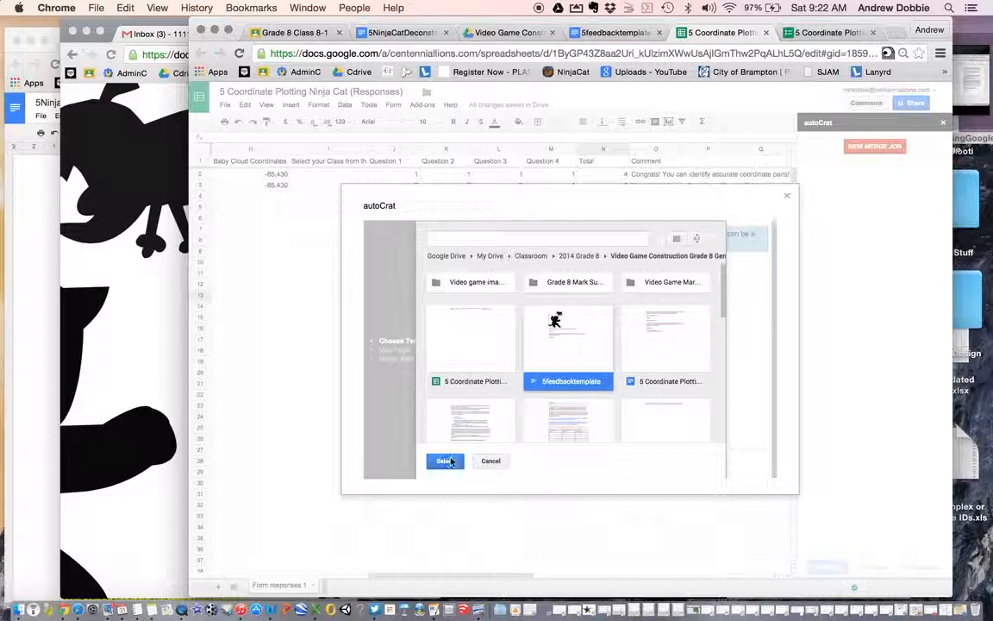
left_click(445, 462)
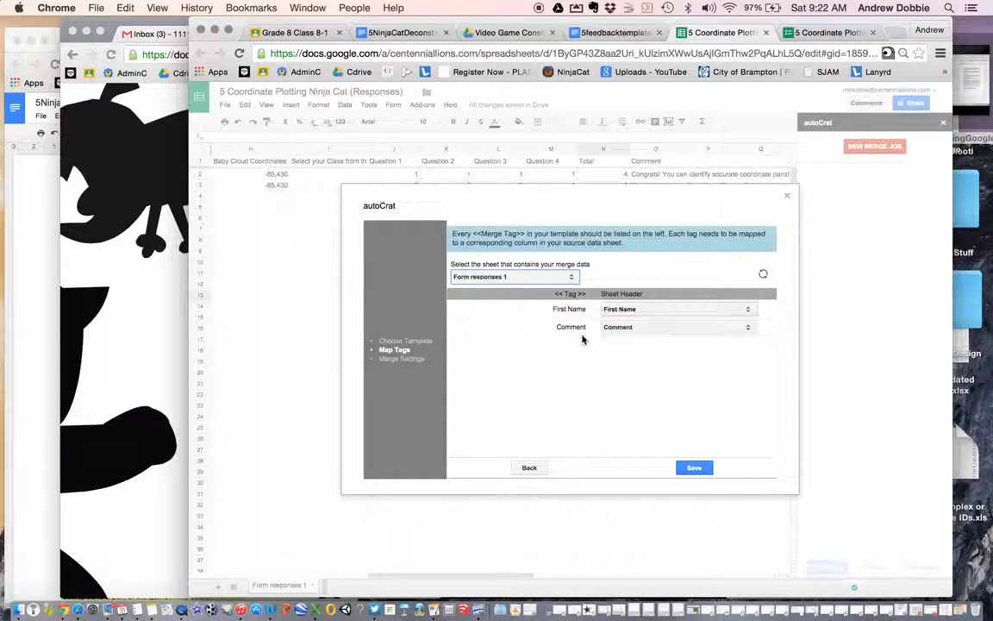
left_click(693, 467)
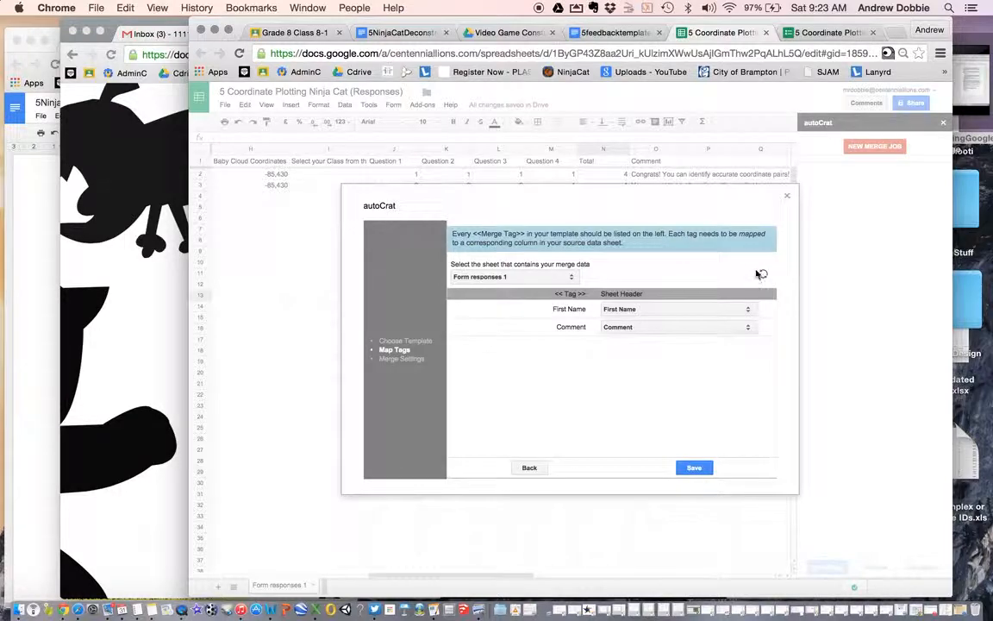
Refresh the Merge Tags step, producing the red 'template has no merge tags' error
left_click(693, 467)
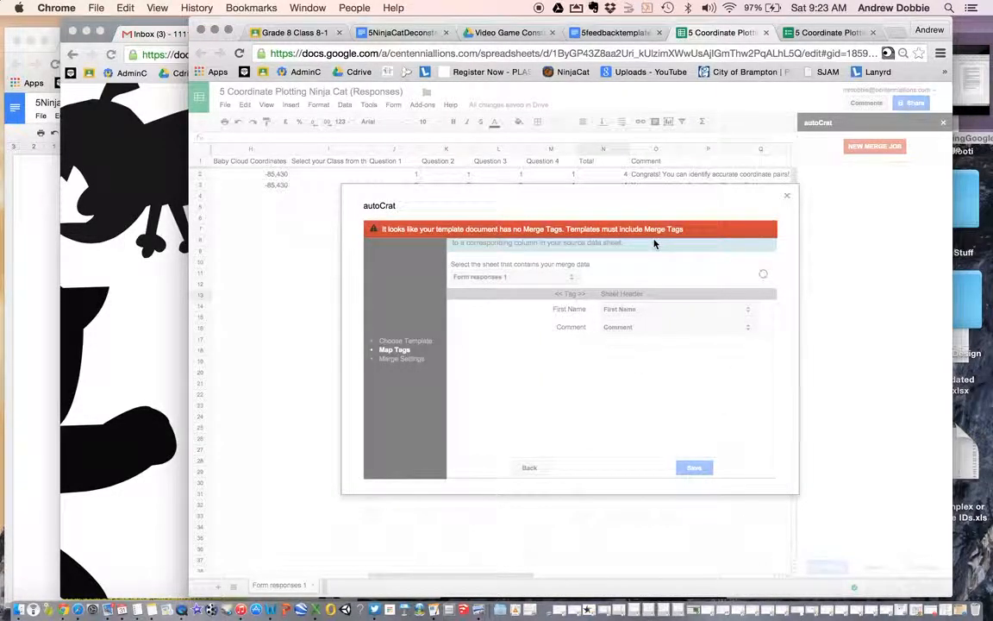
mouse_move(652, 388)
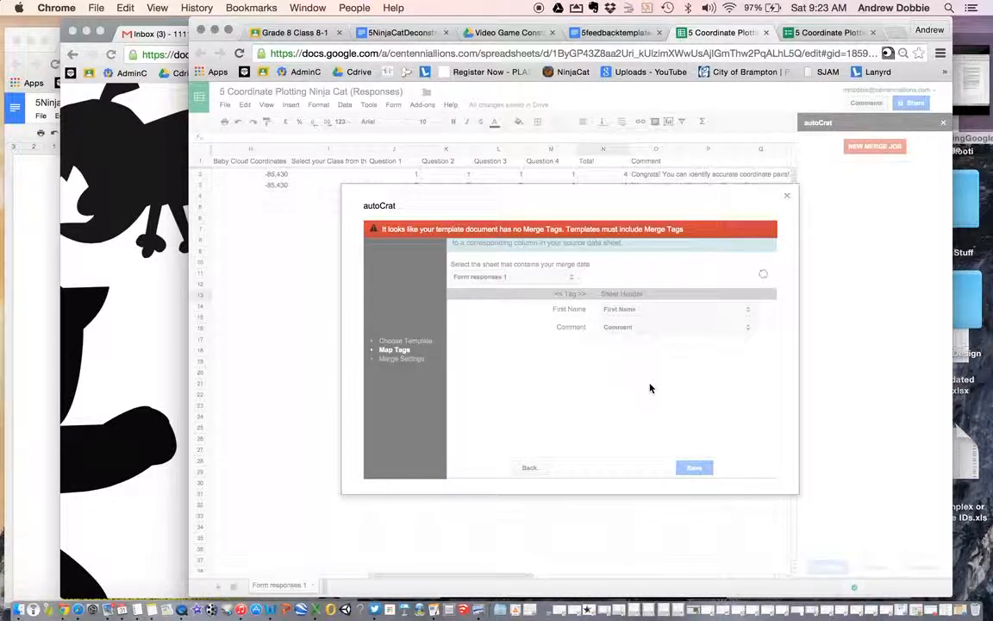
mouse_move(378, 513)
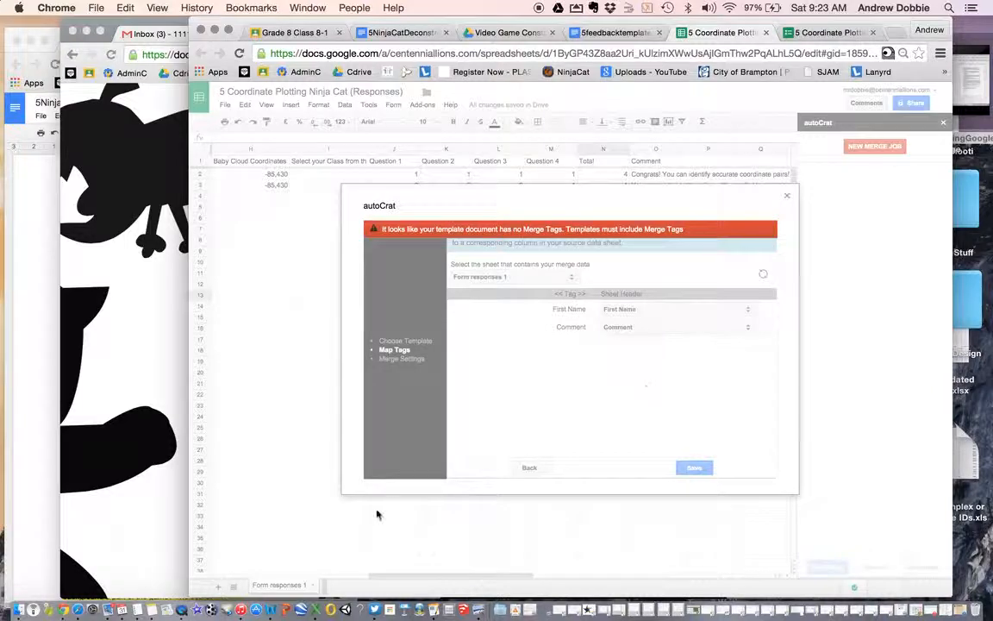
mouse_move(372, 516)
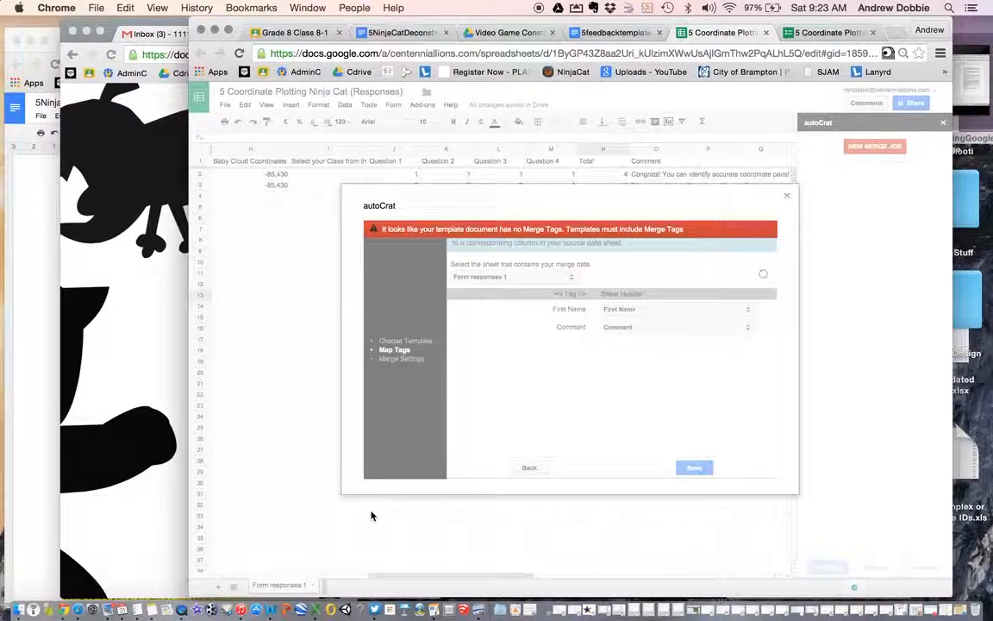